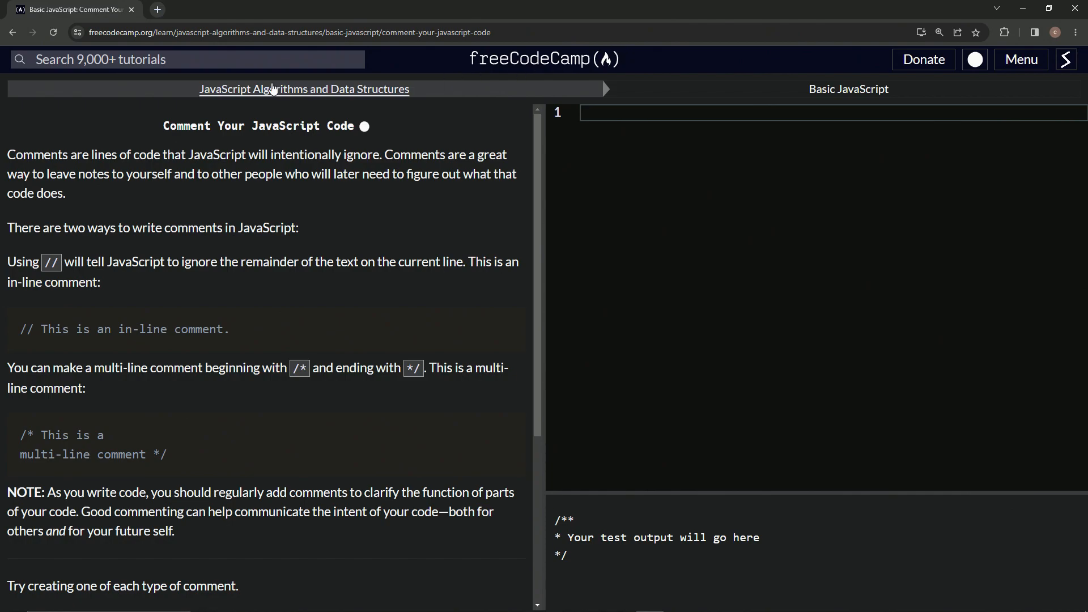
pyautogui.moveTo(369, 102)
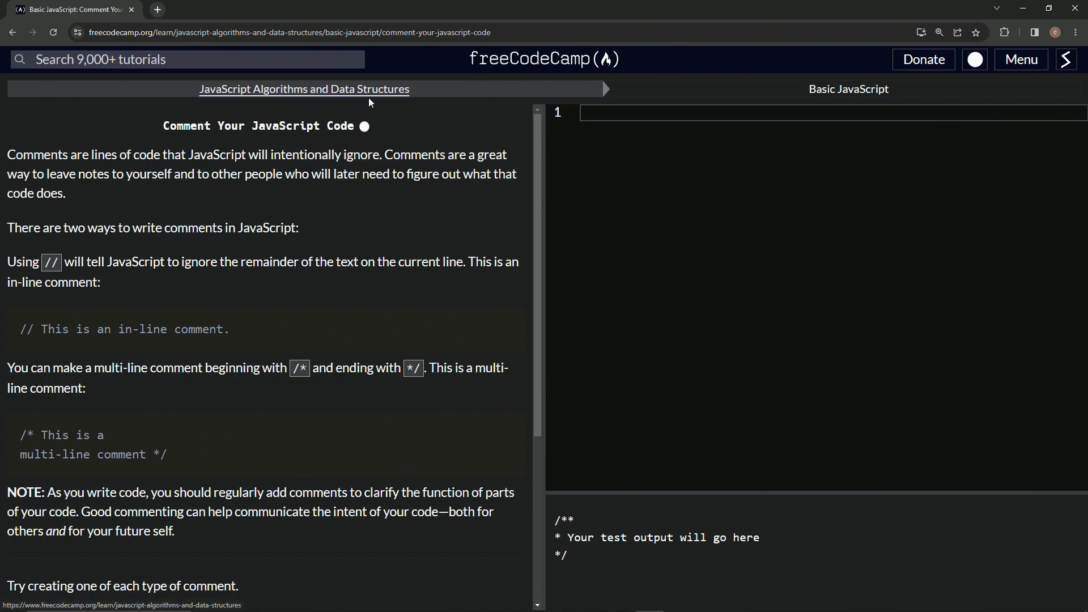
pyautogui.moveTo(512, 137)
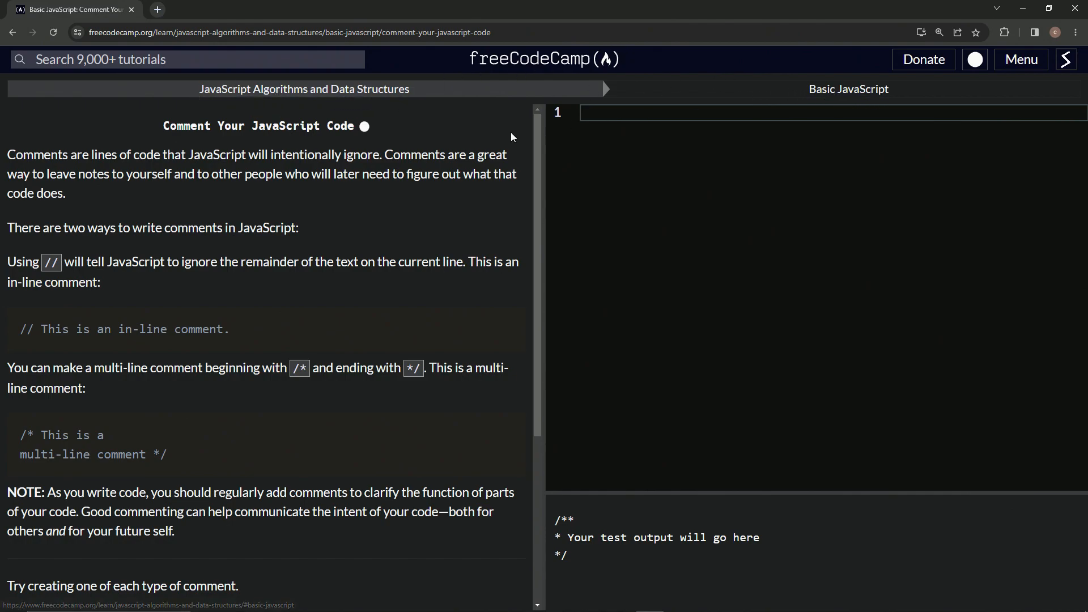
pyautogui.moveTo(297, 144)
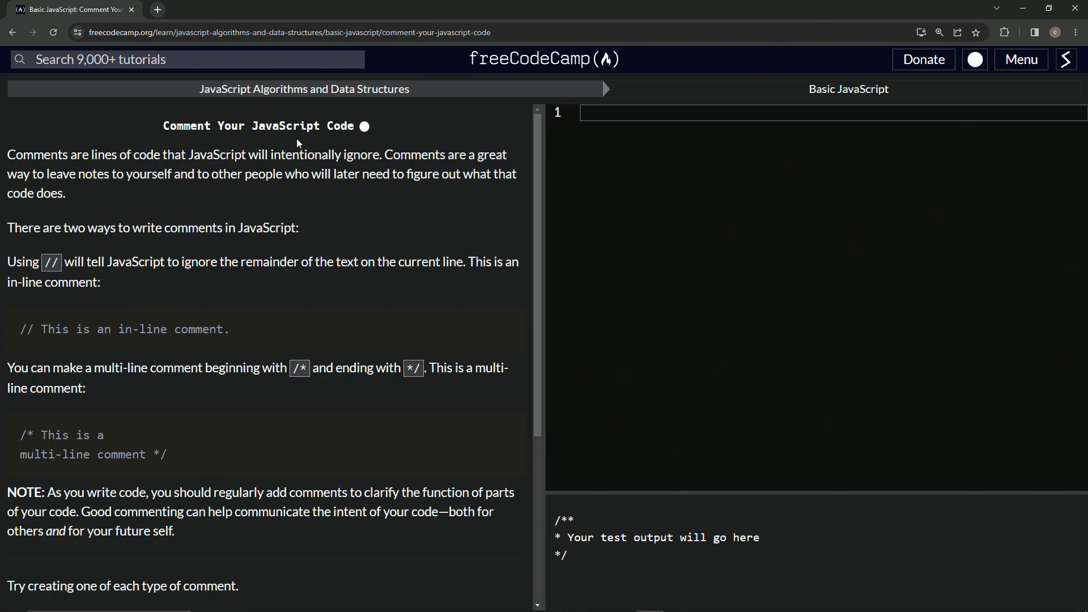
pyautogui.moveTo(55, 152)
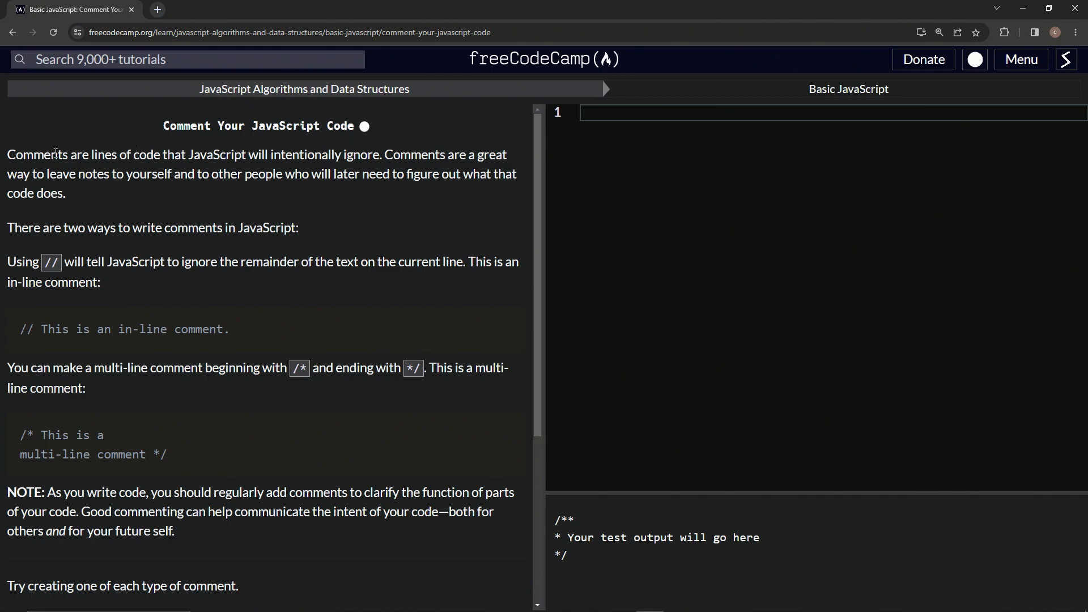
pyautogui.moveTo(143, 168)
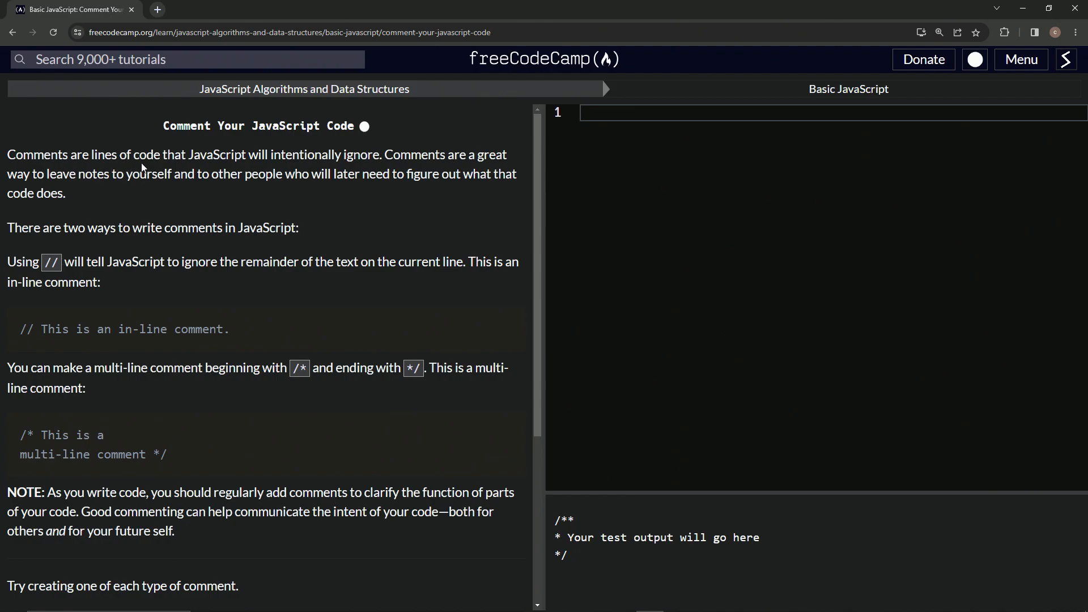
pyautogui.moveTo(350, 167)
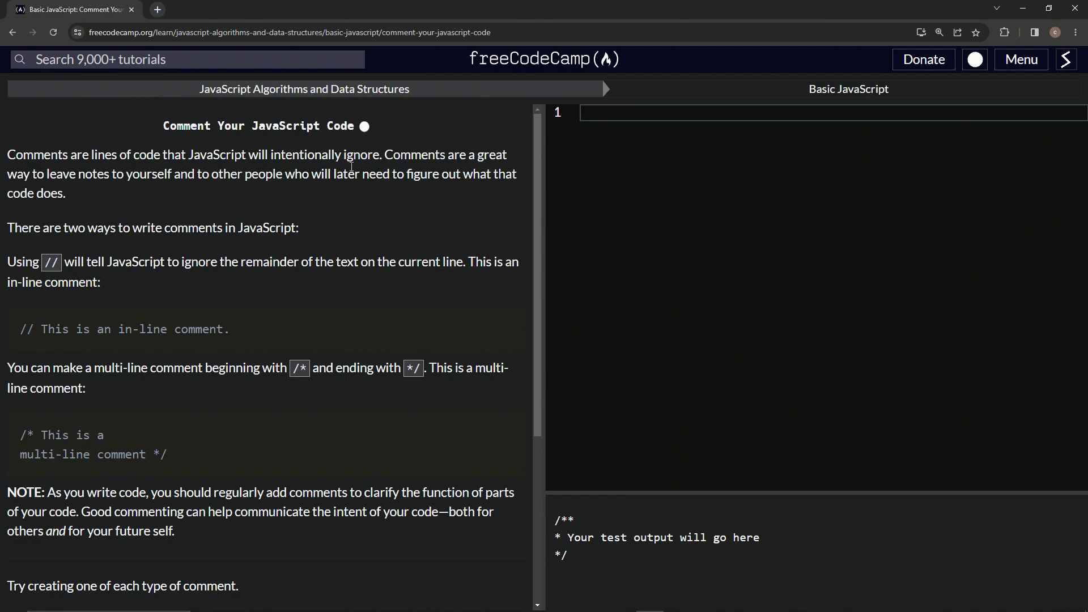
pyautogui.moveTo(184, 181)
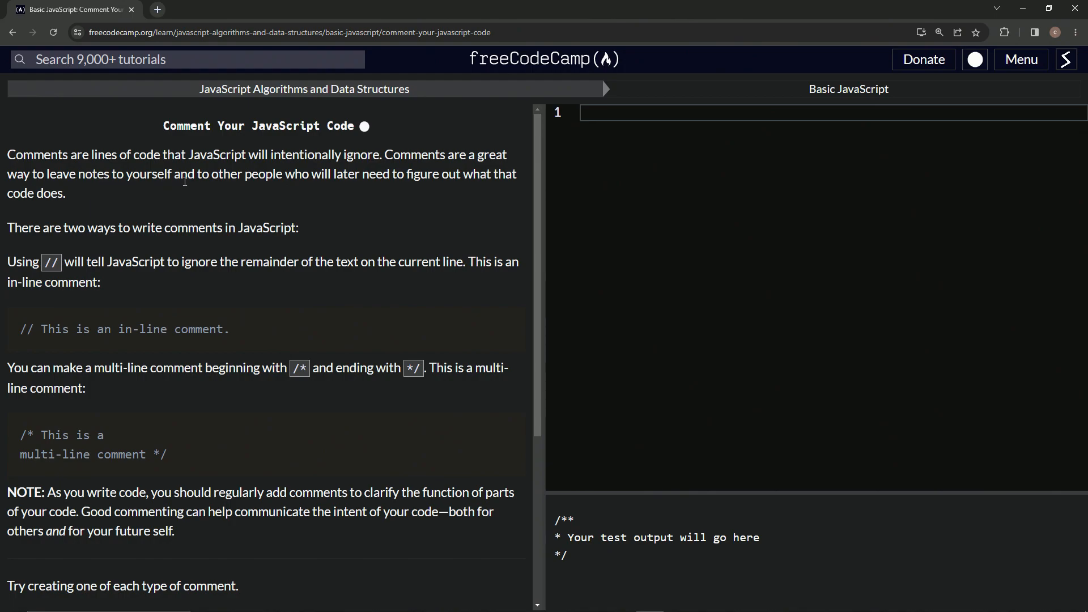
pyautogui.moveTo(364, 180)
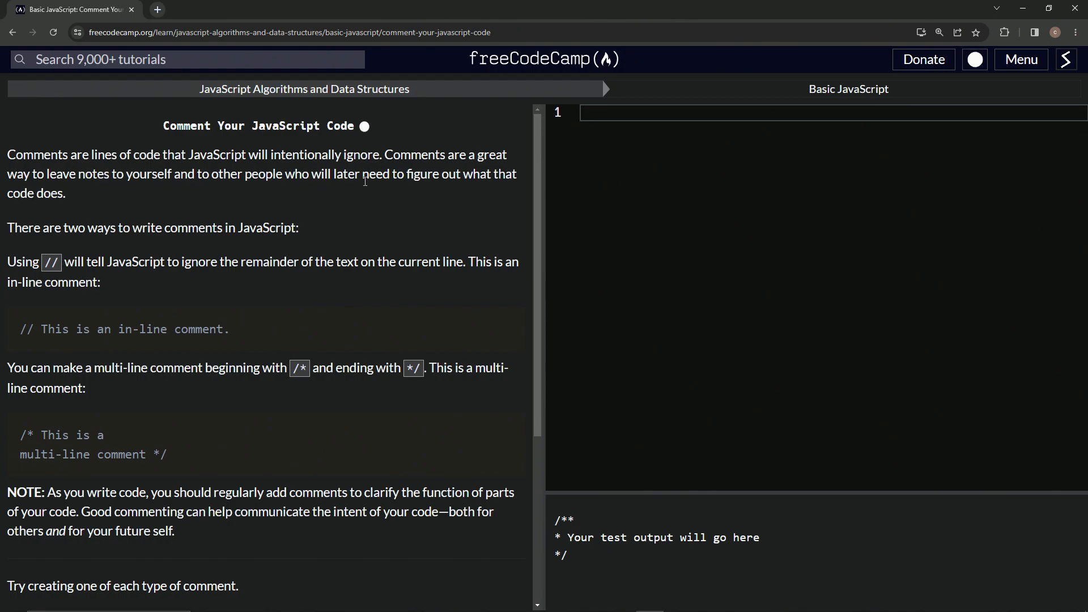
pyautogui.moveTo(398, 188)
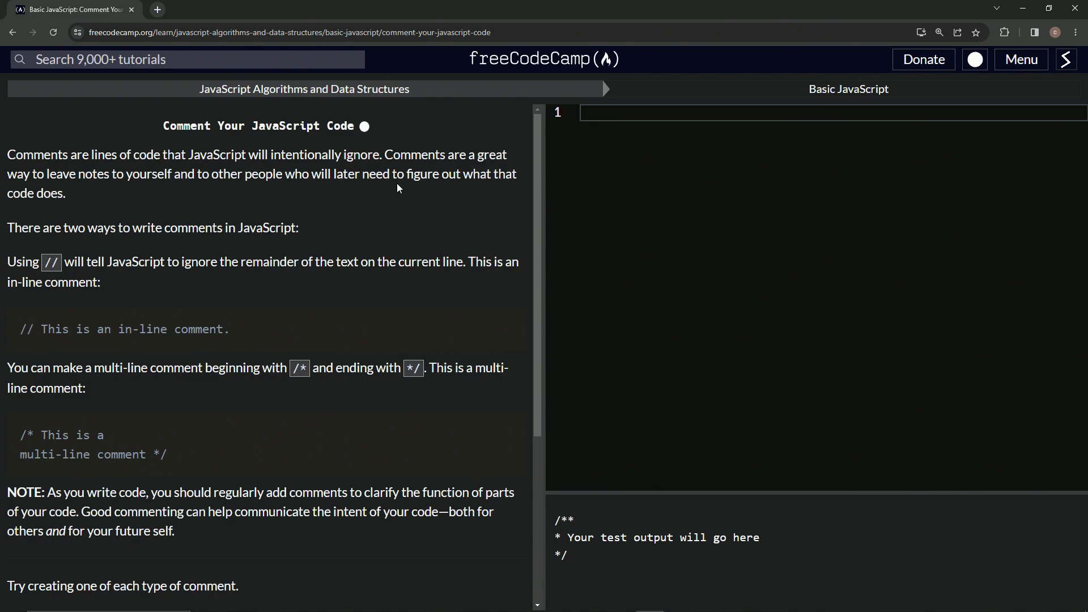
pyautogui.moveTo(28, 242)
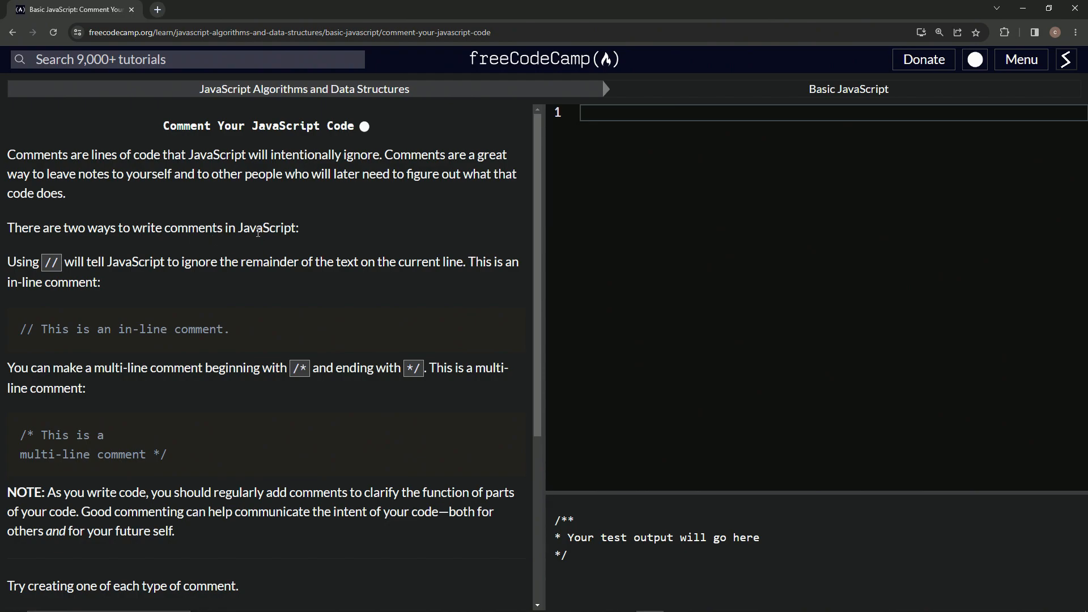
pyautogui.moveTo(31, 255)
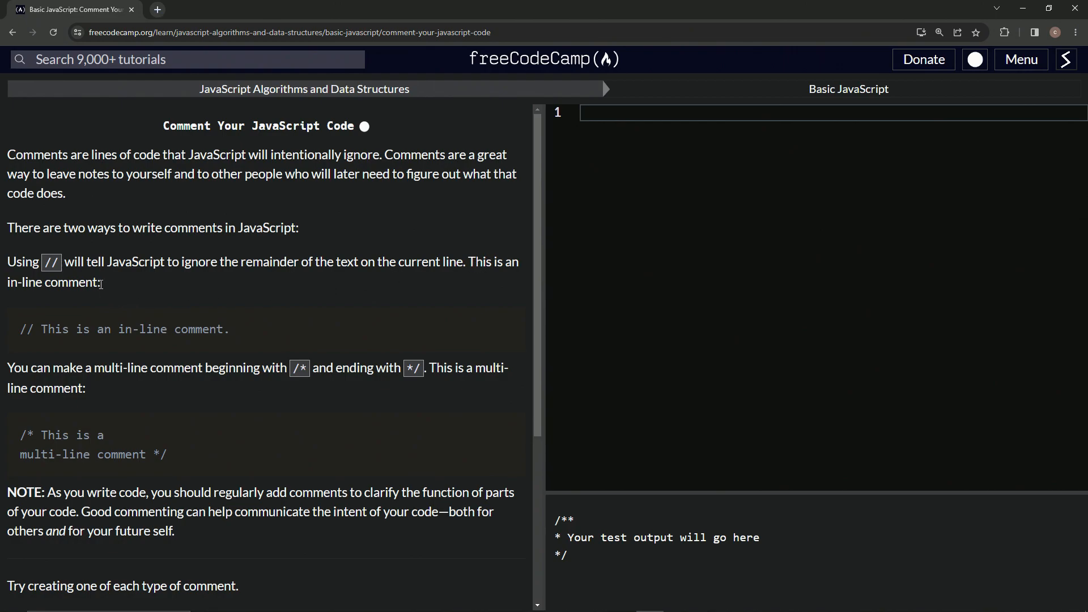
pyautogui.moveTo(145, 349)
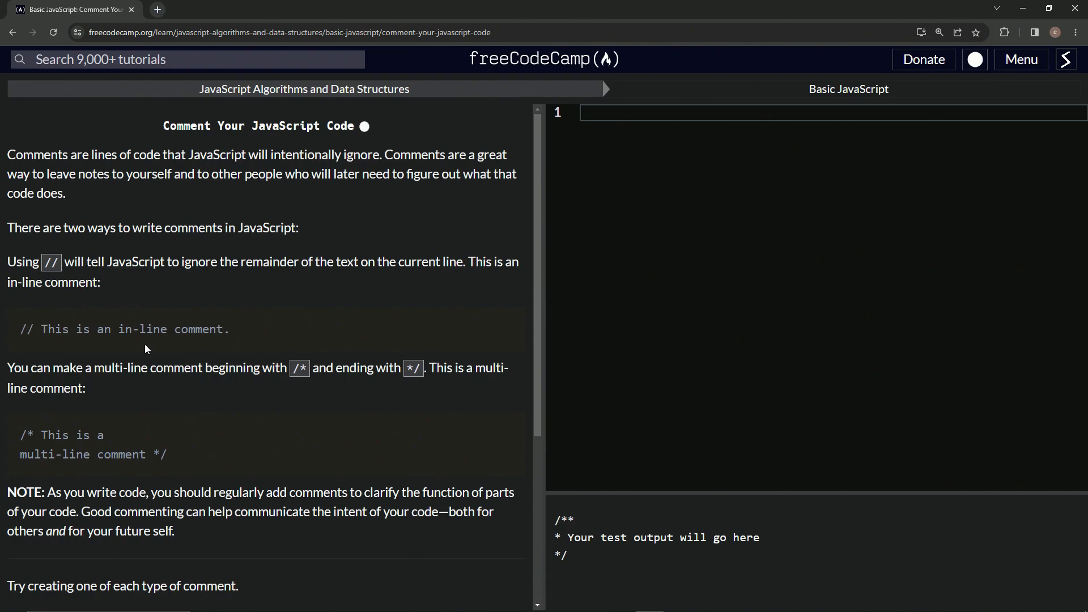
pyautogui.moveTo(121, 385)
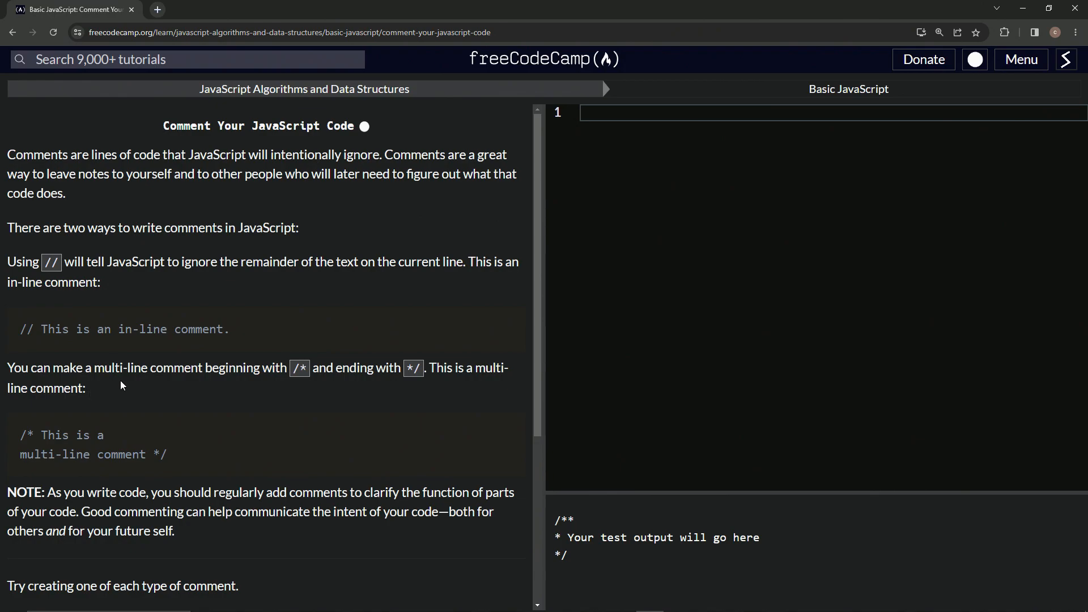
pyautogui.moveTo(295, 372)
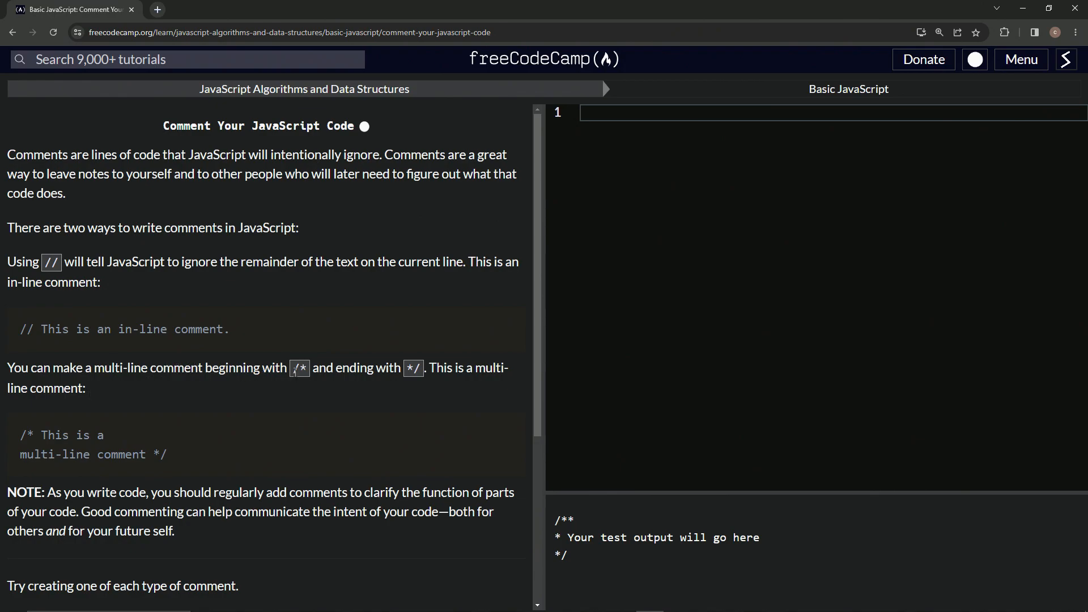
pyautogui.moveTo(47, 451)
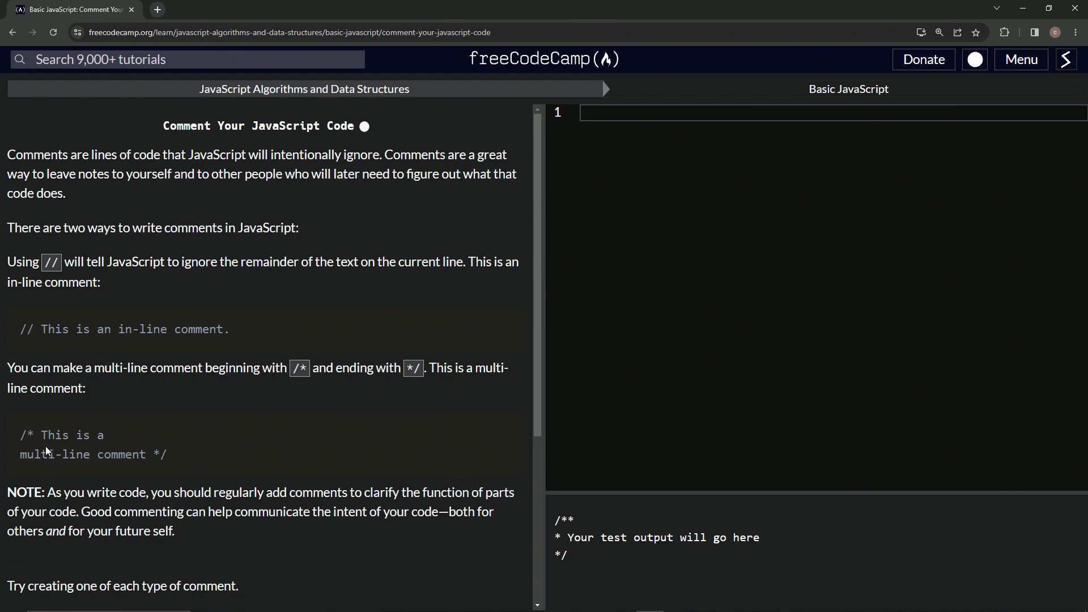
# Write the single-line comment '// Test 1' in the lesson editor.
pyautogui.scroll(-3)
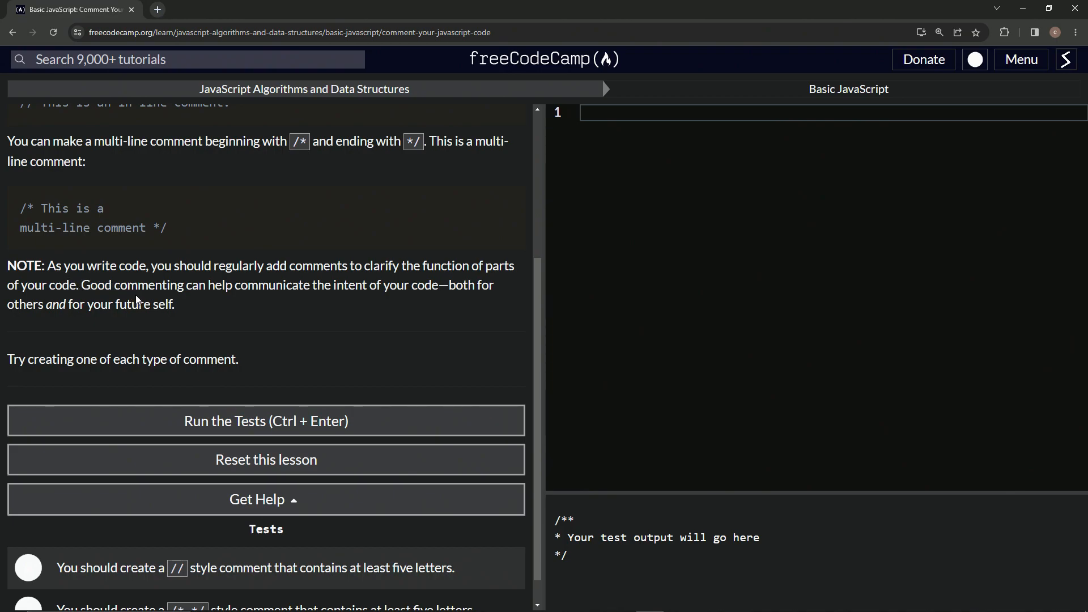
pyautogui.moveTo(362, 291)
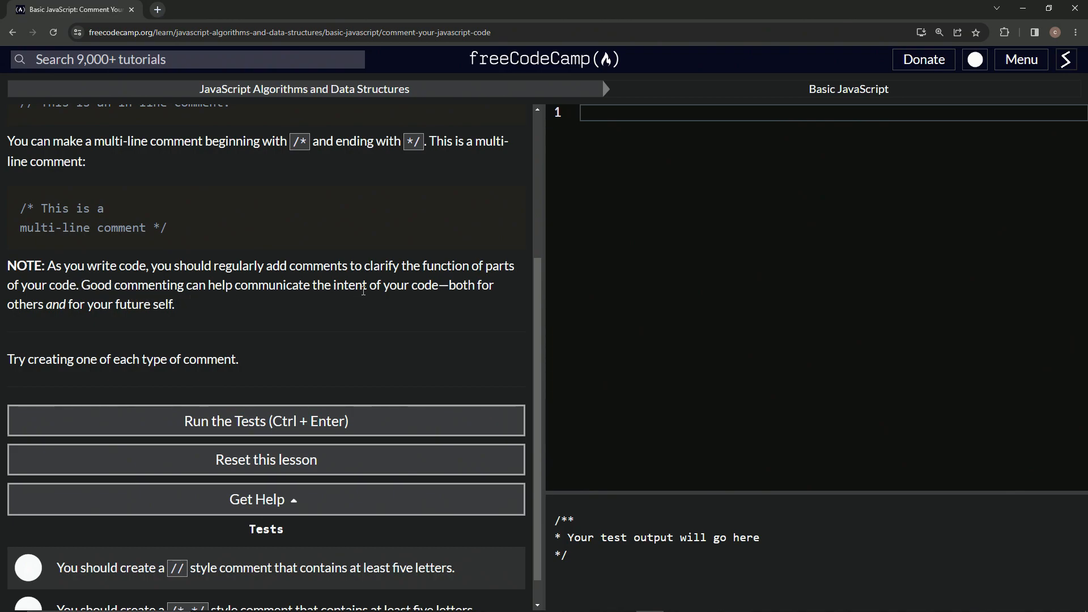
pyautogui.moveTo(86, 331)
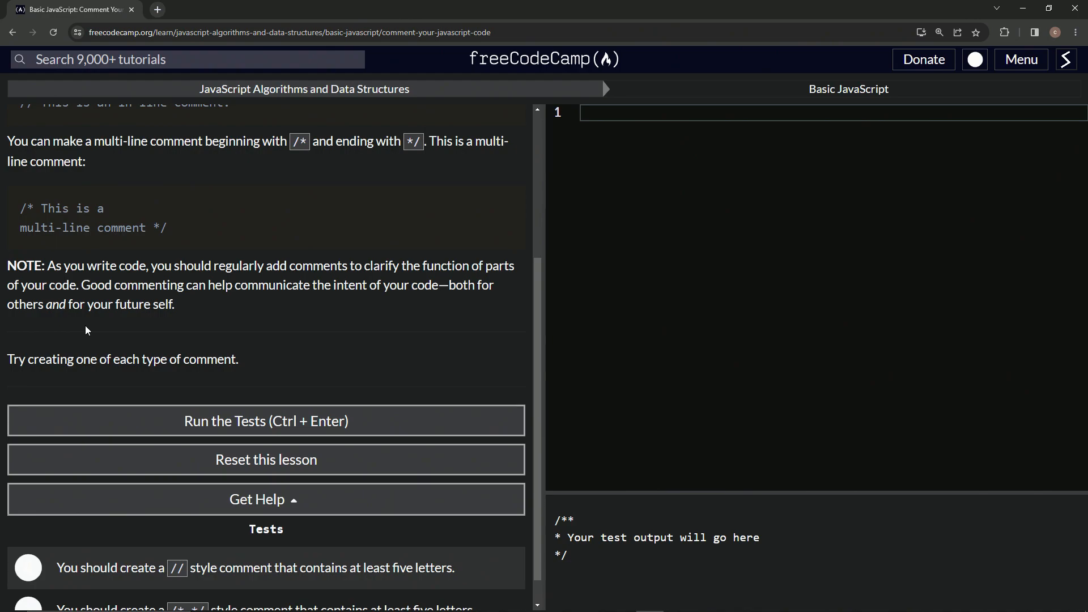
pyautogui.moveTo(65, 359)
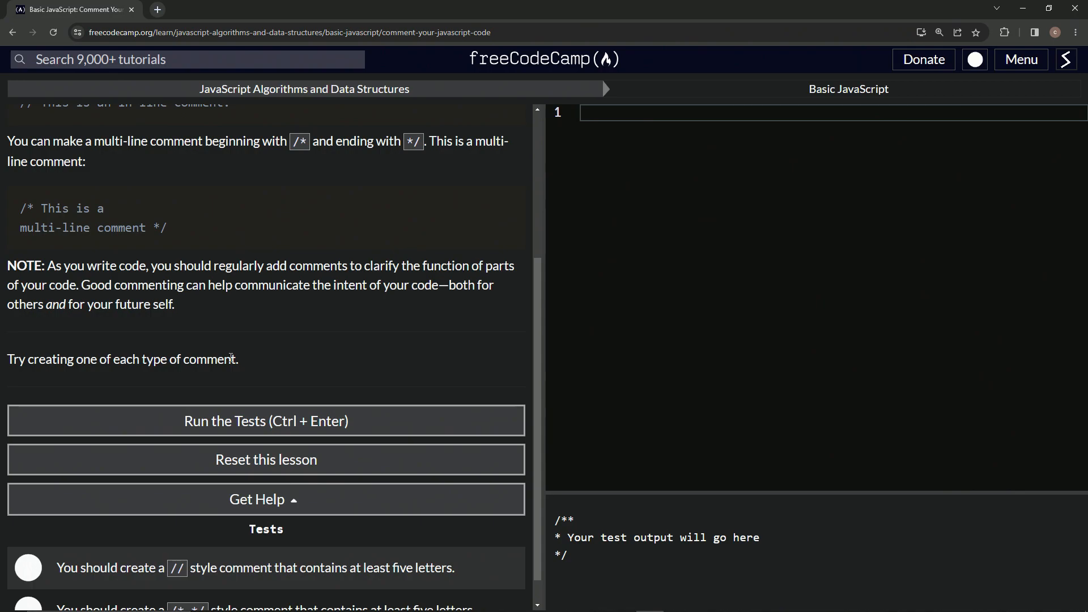
pyautogui.moveTo(236, 237)
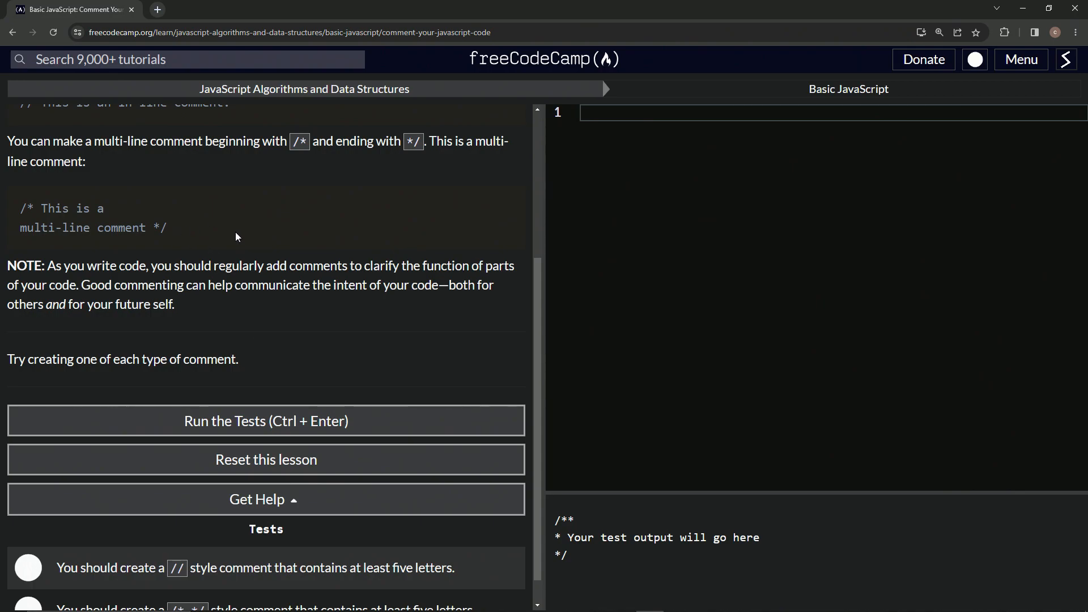
pyautogui.moveTo(220, 249)
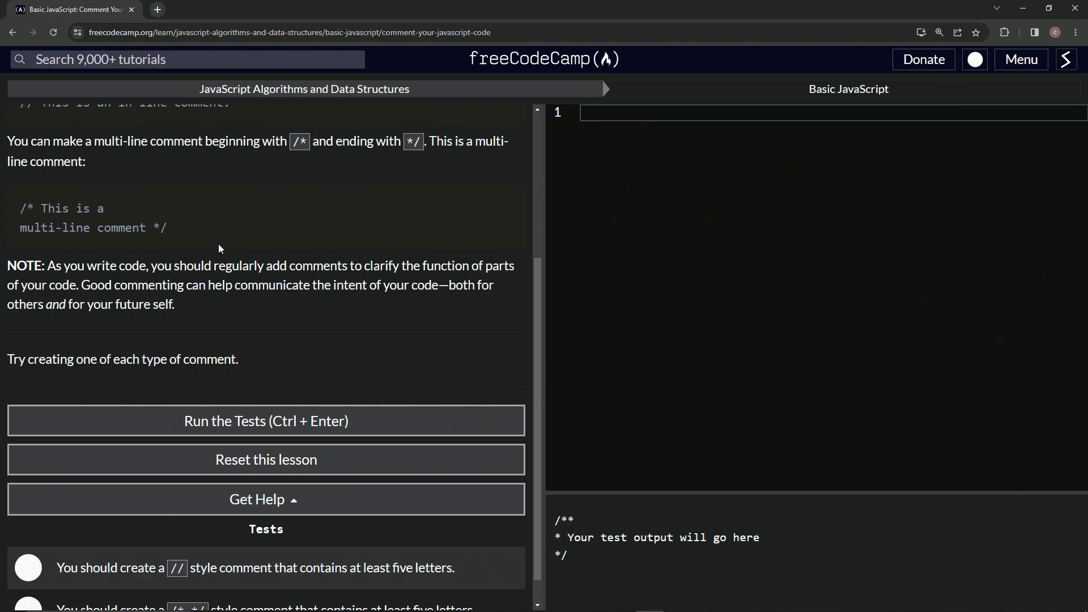
pyautogui.moveTo(237, 248)
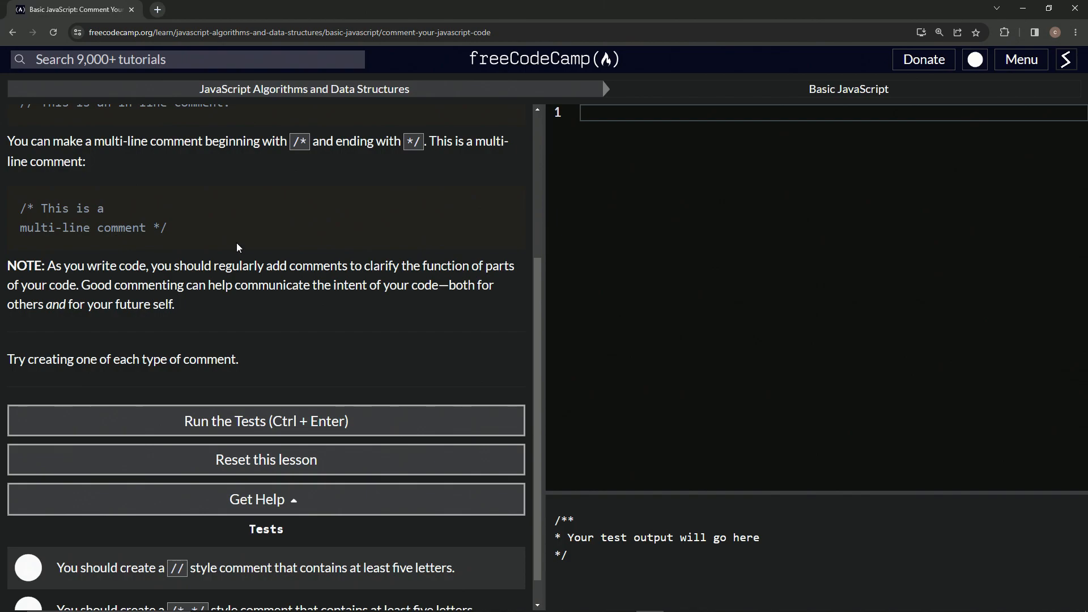
pyautogui.moveTo(164, 256)
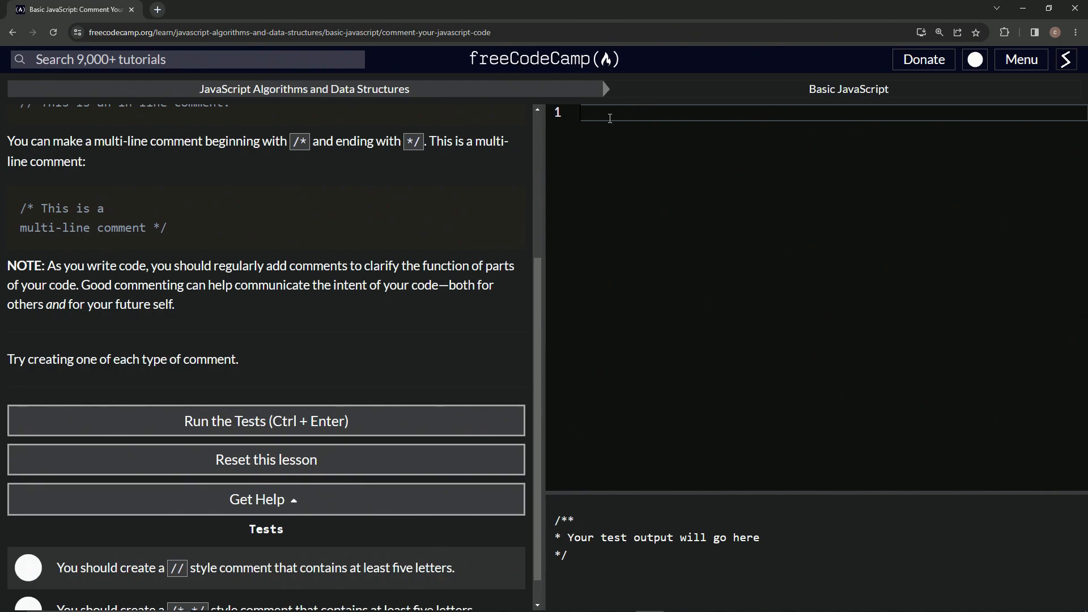
pyautogui.write('..=')
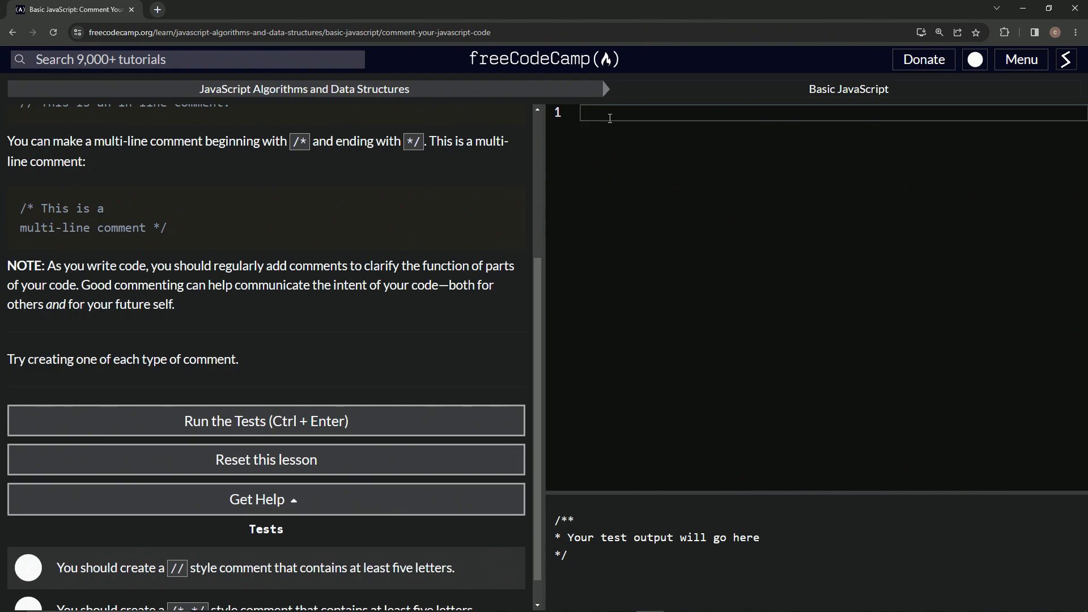
pyautogui.write('//')
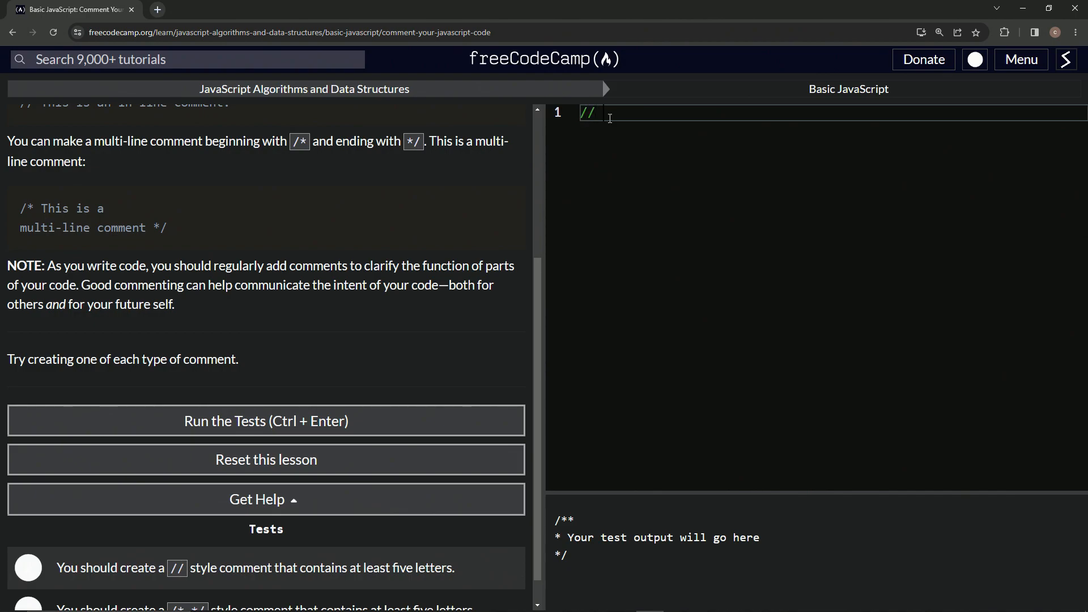
pyautogui.write('Test')
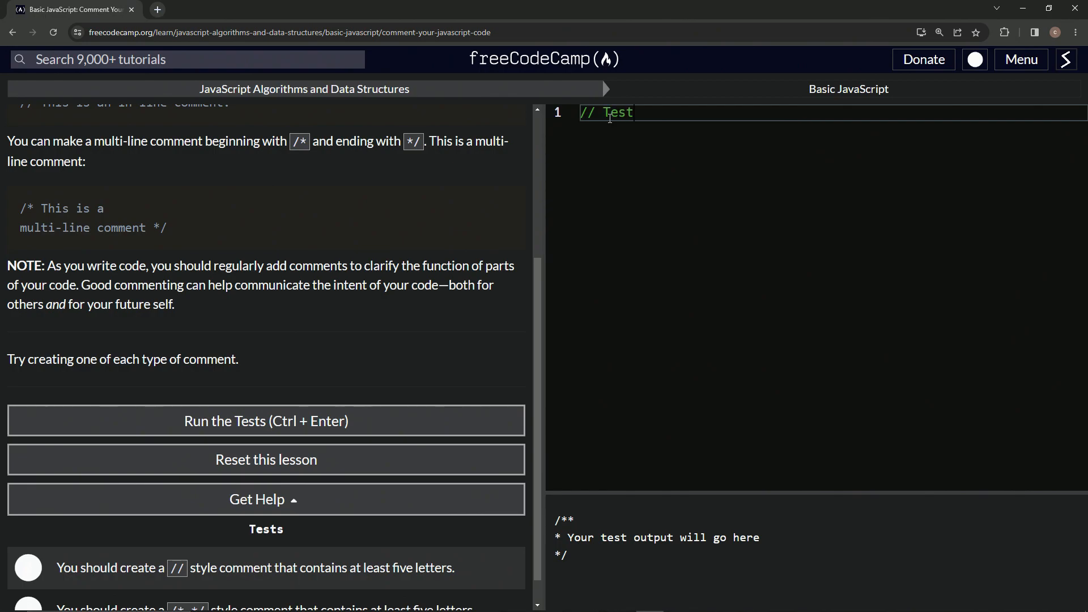
pyautogui.write('1')
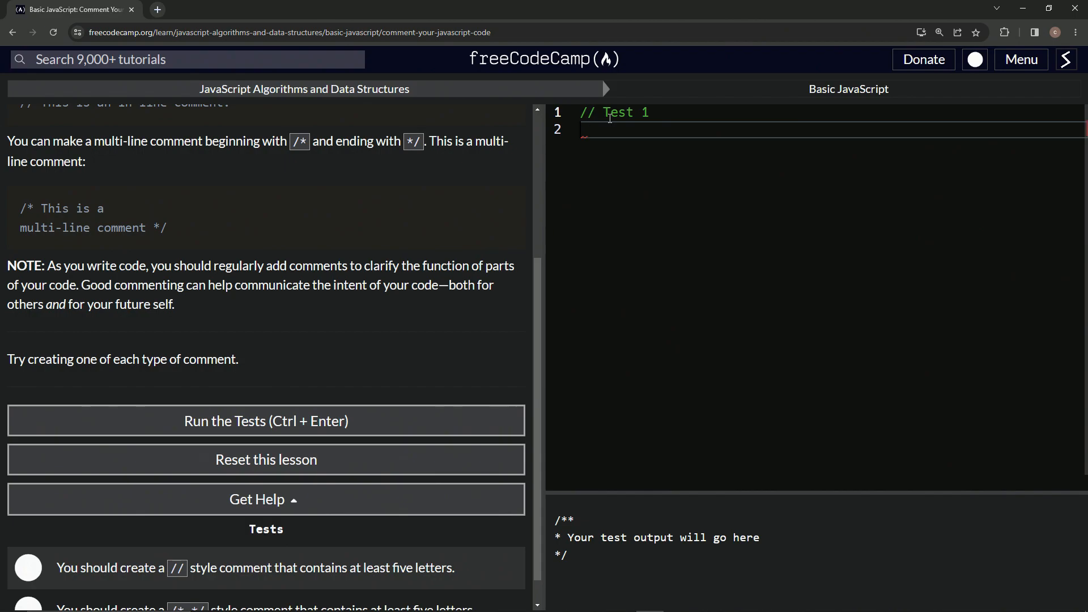
# Add a multi-line /* */ comment, pass the tests, and open Declare JavaScript Variables.
pyautogui.write('?')
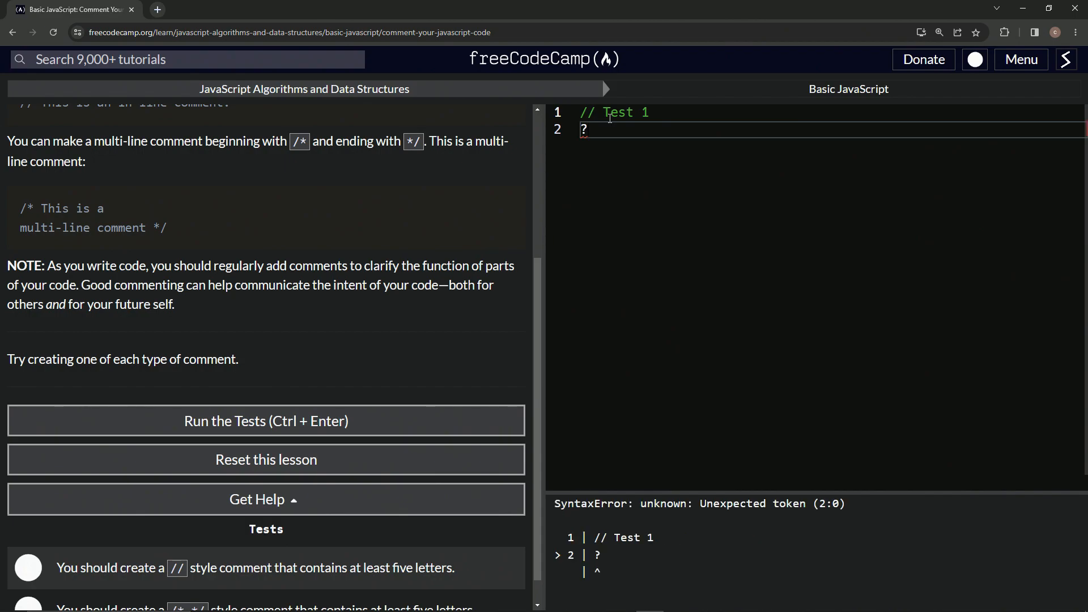
pyautogui.write('/')
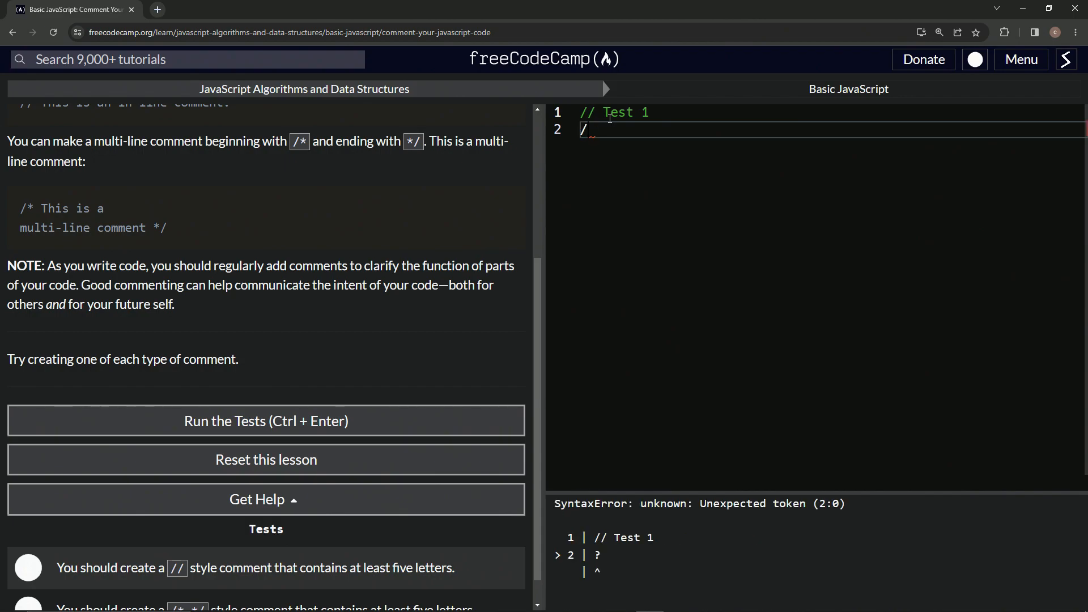
pyautogui.write('&')
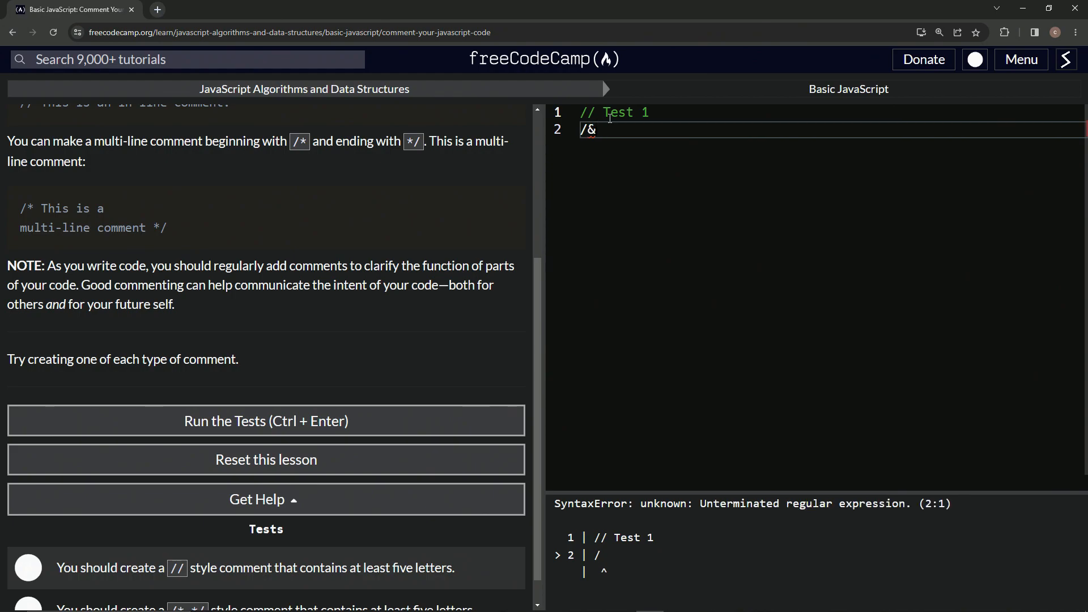
pyautogui.write('** */')
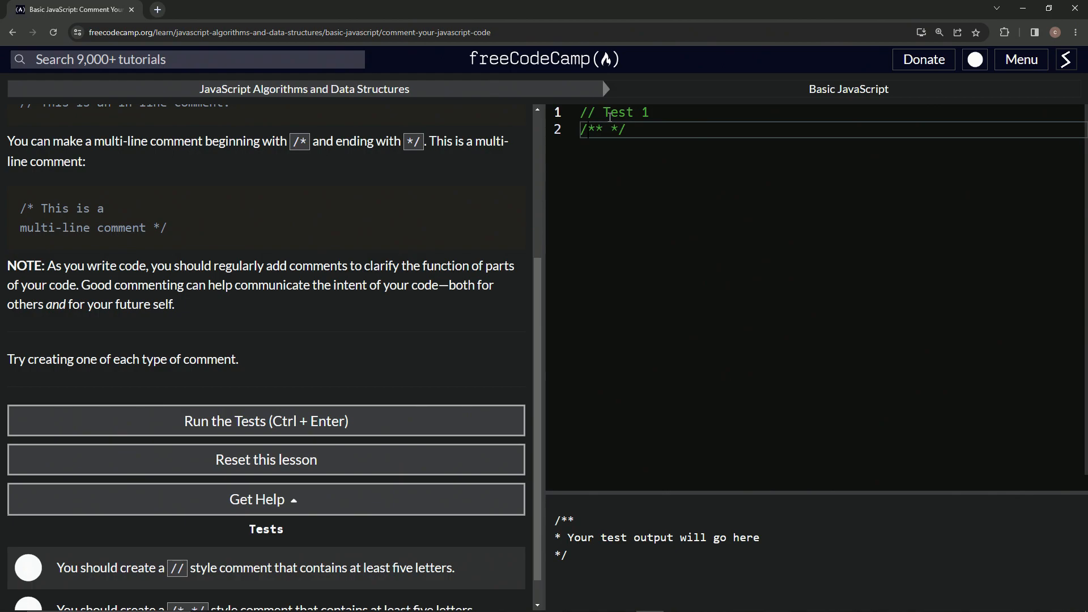
pyautogui.press('enter')
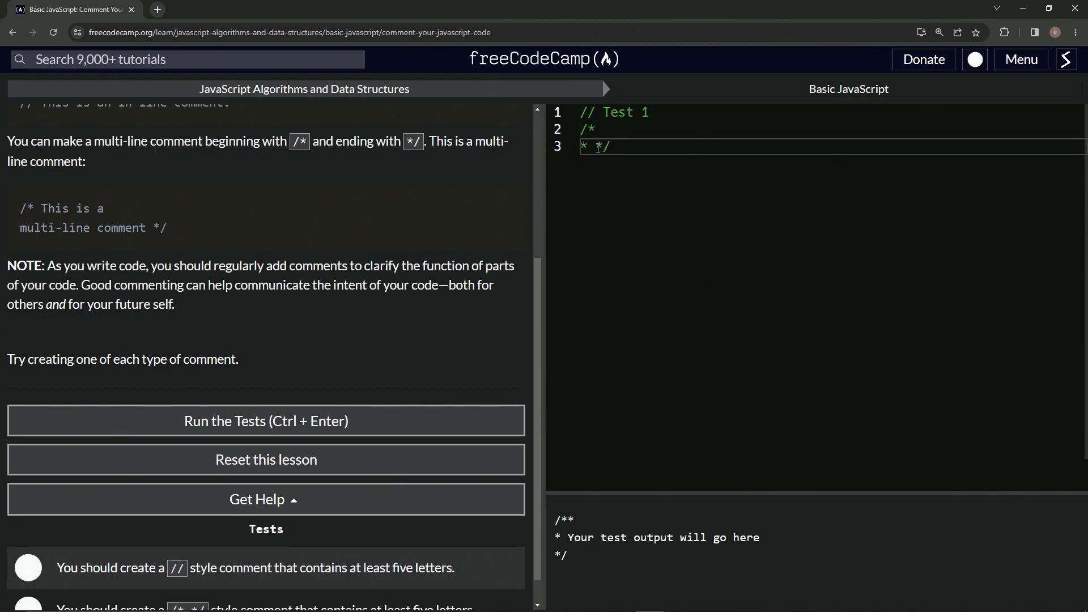
pyautogui.press('Enter')
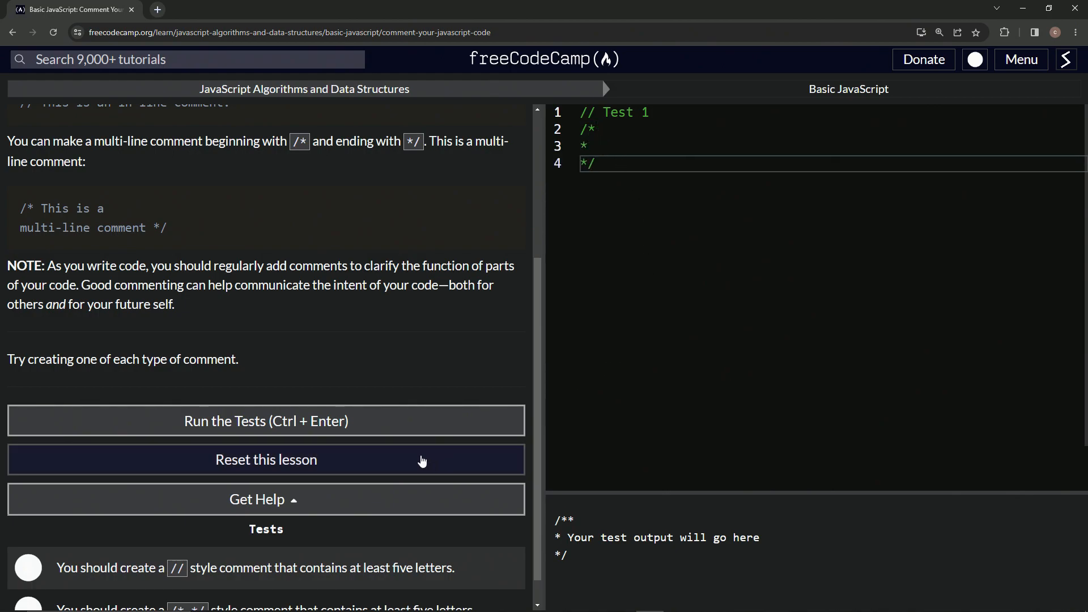
pyautogui.click(266, 421)
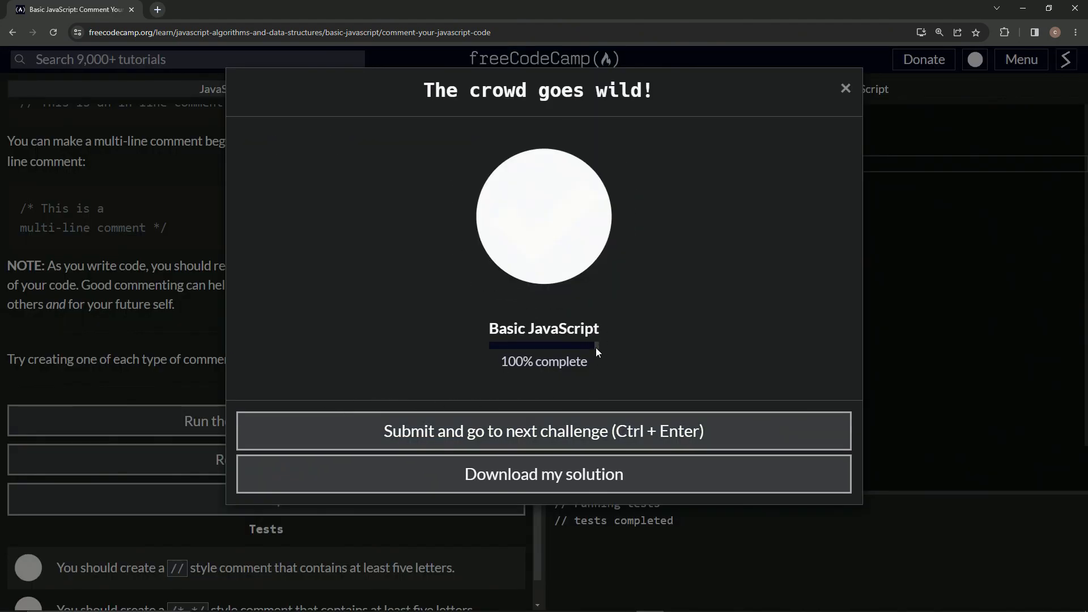
pyautogui.click(544, 430)
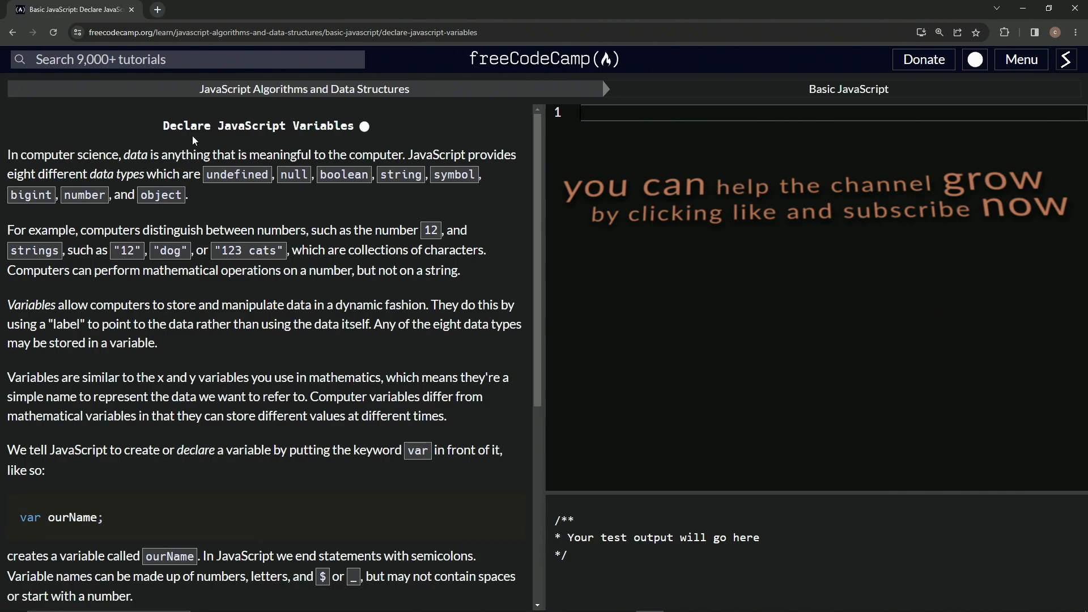
pyautogui.moveTo(279, 148)
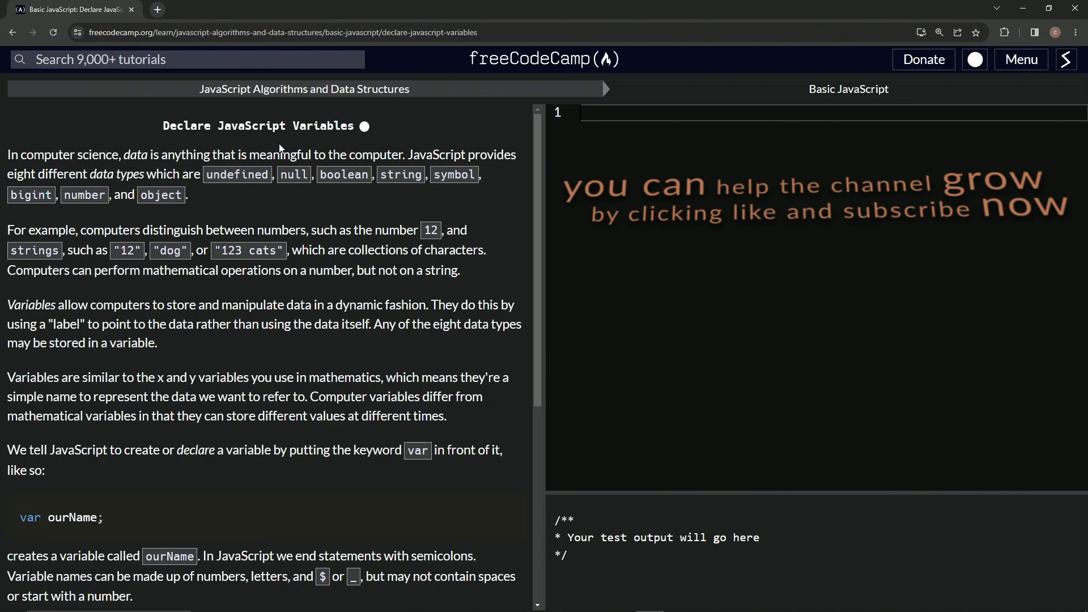